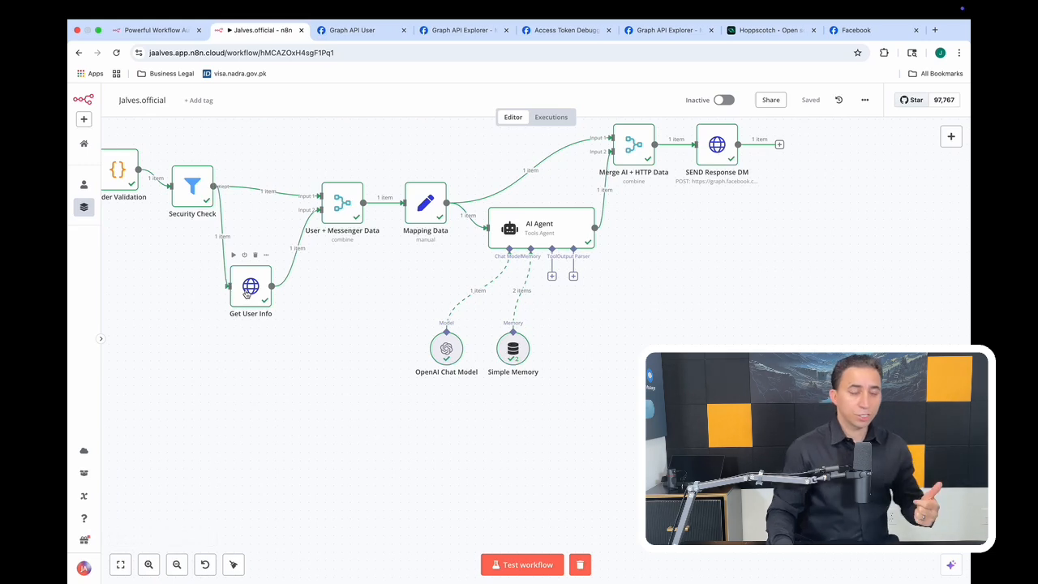
{"action": "mouse_move", "coordinate": [287, 239]}
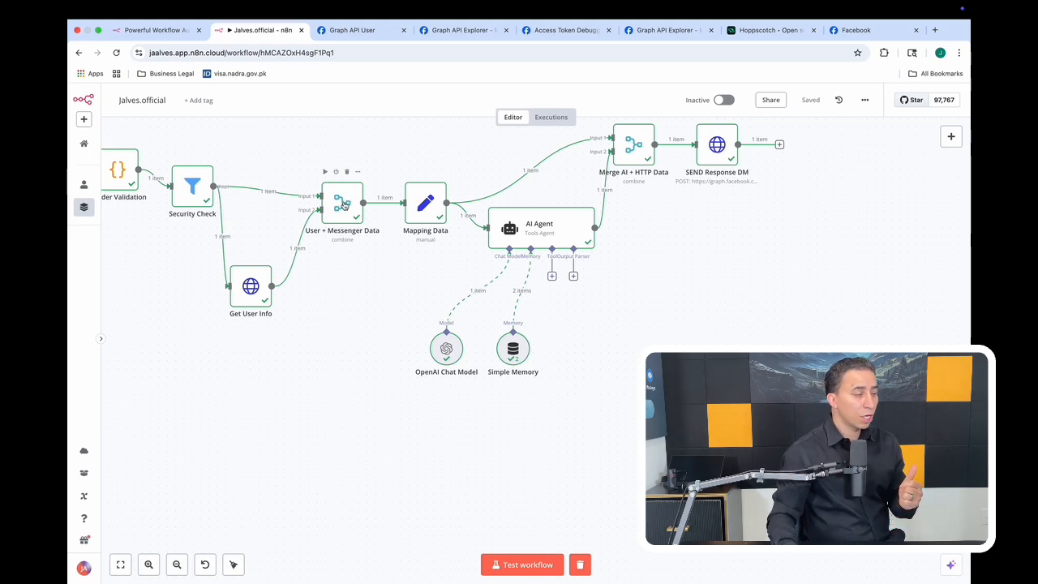
Inspect the User + Messenger Data merge node, viewing Get User Info as input and the merged output.
{"action": "double_click", "coordinate": [342, 203]}
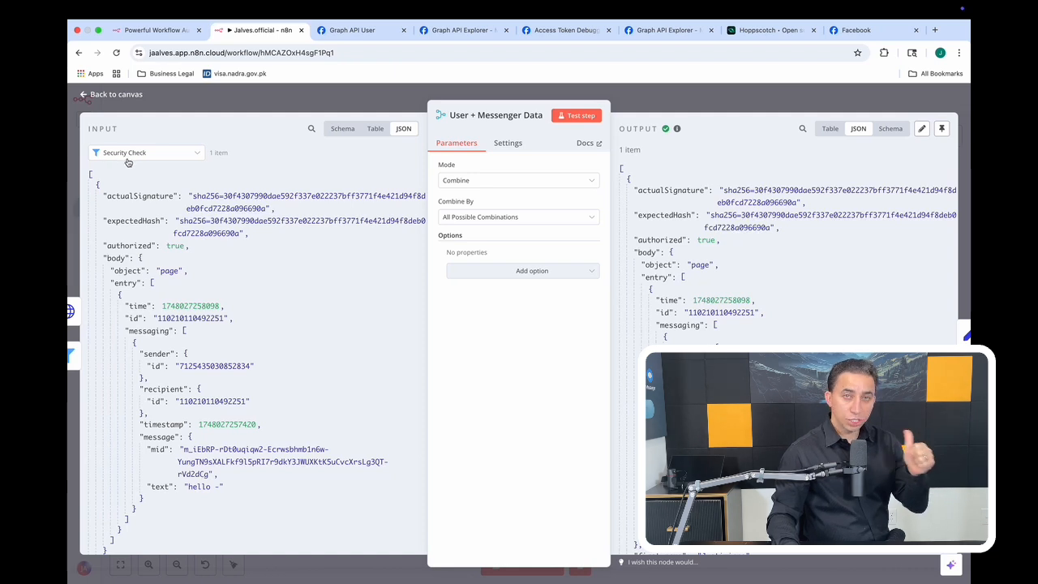
{"action": "scroll", "scroll_direction": "down", "scroll_amount": 3}
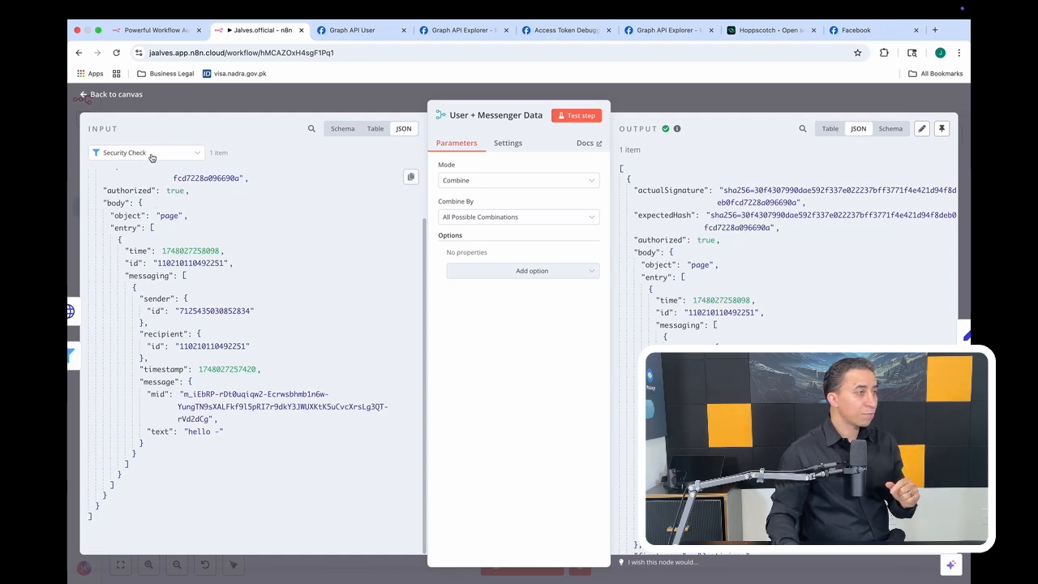
{"action": "left_click", "coordinate": [146, 153]}
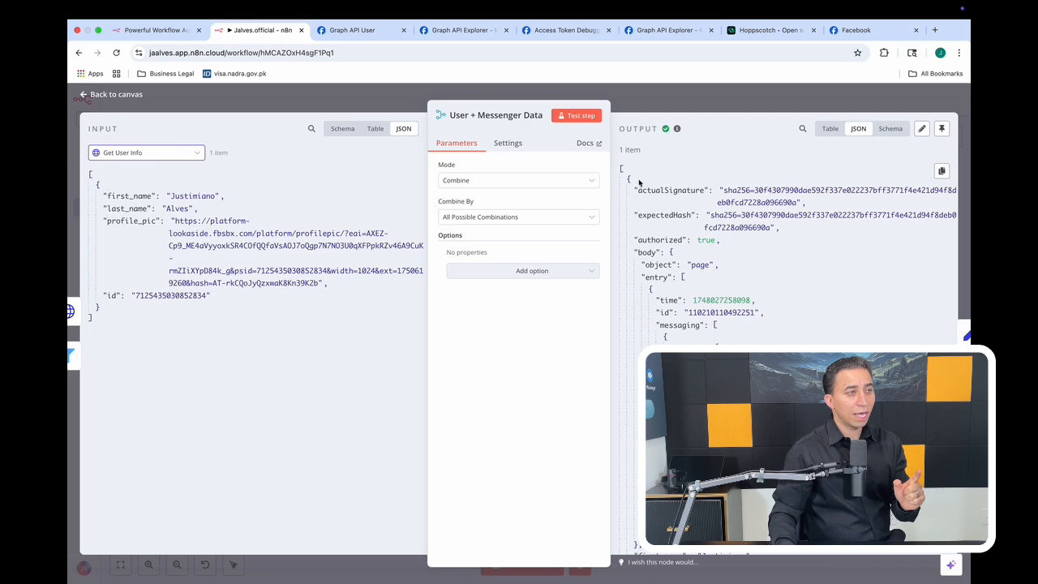
{"action": "left_click", "coordinate": [628, 179]}
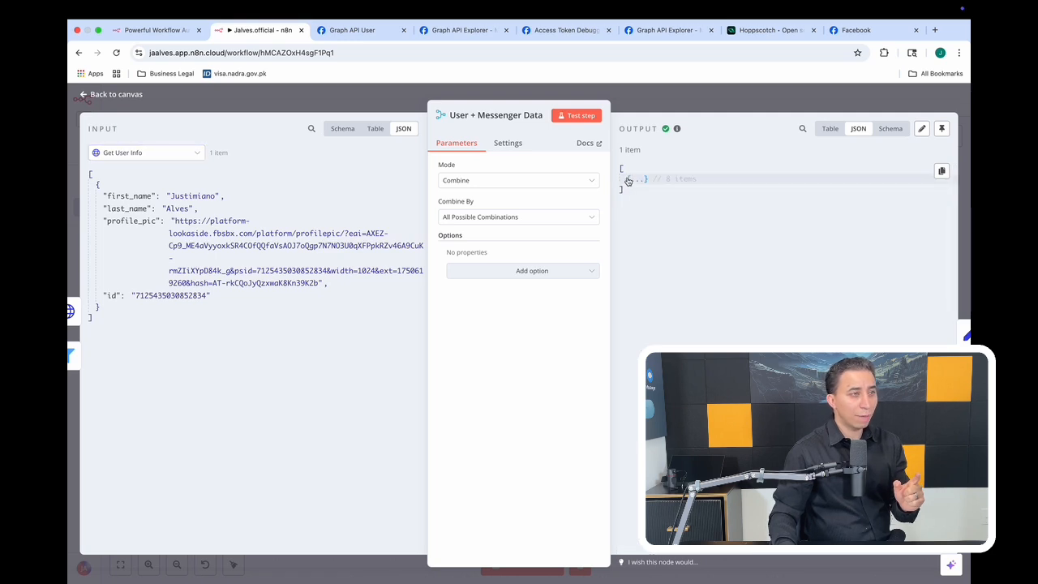
{"action": "left_click", "coordinate": [628, 180]}
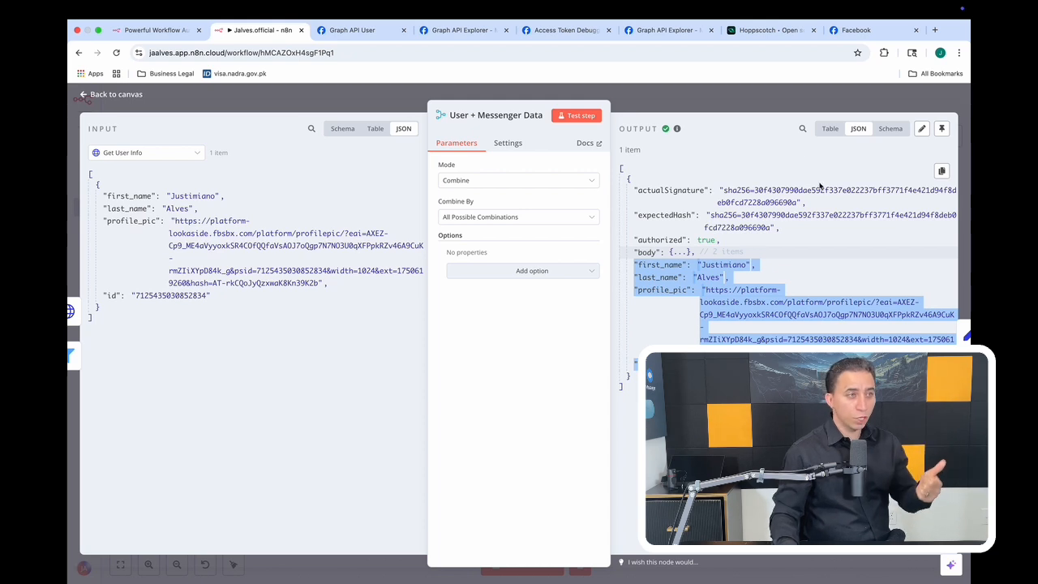
{"action": "mouse_move", "coordinate": [750, 102]}
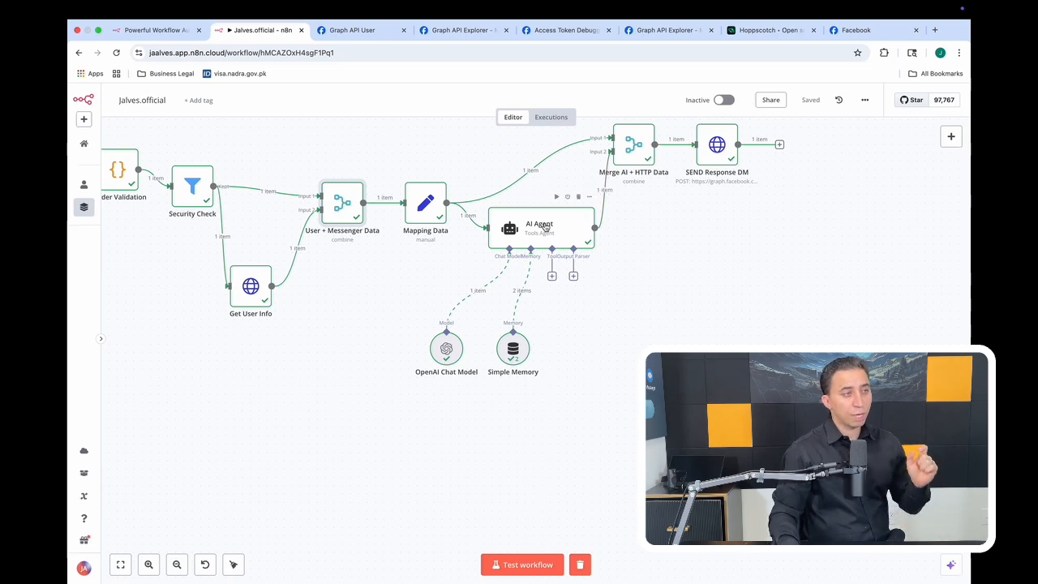
Review the AI Agent, Merge AI + HTTP Data and Mapping Data nodes in turn.
{"action": "double_click", "coordinate": [539, 227]}
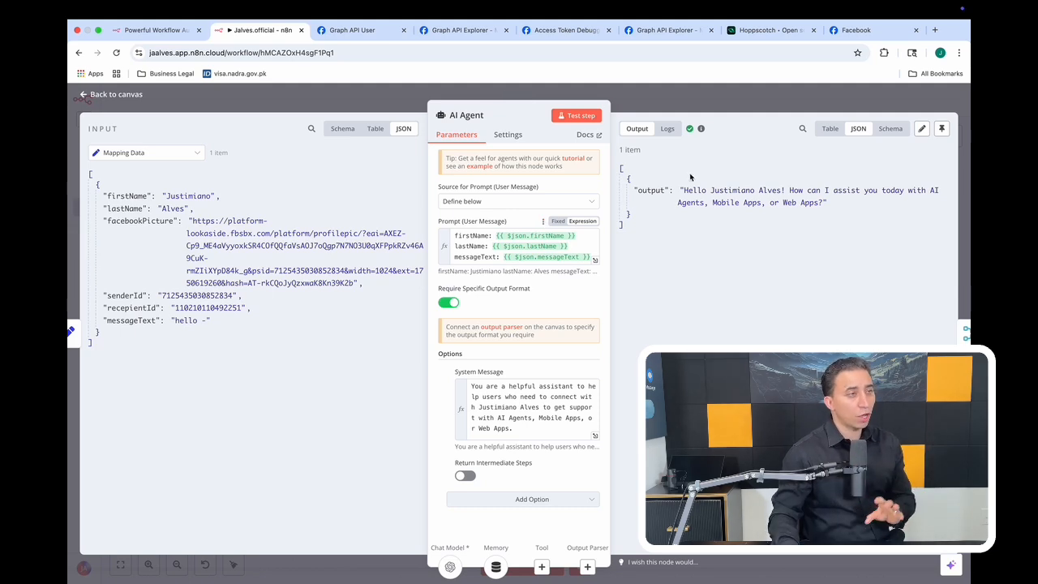
{"action": "left_click", "coordinate": [110, 94]}
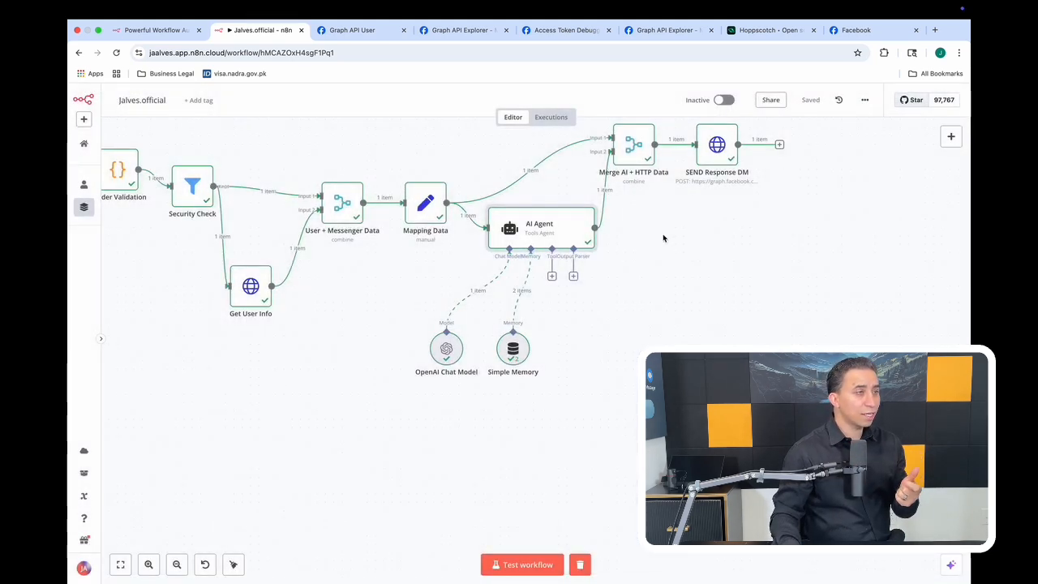
{"action": "double_click", "coordinate": [633, 144]}
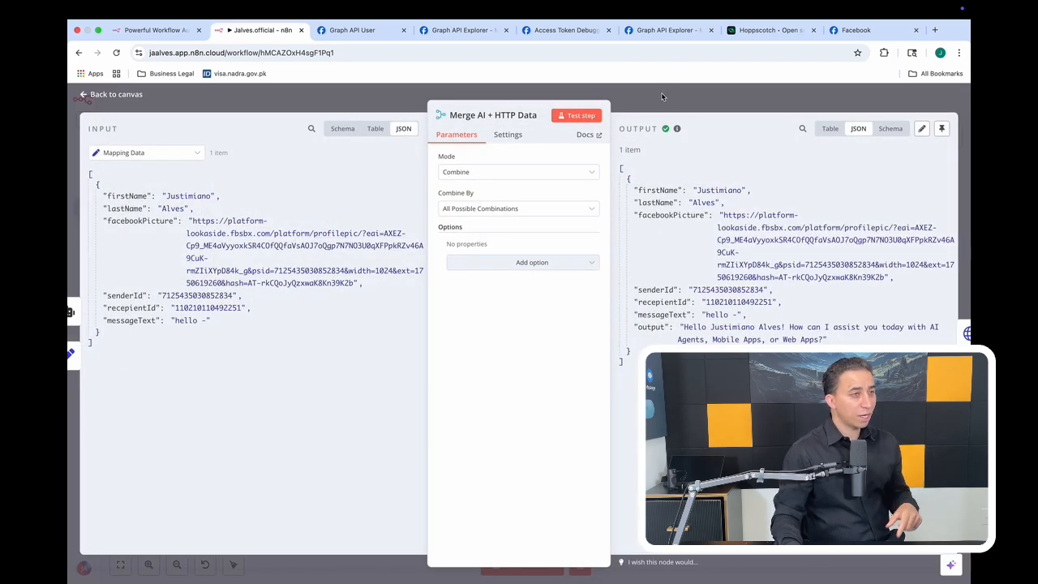
{"action": "left_click", "coordinate": [116, 94]}
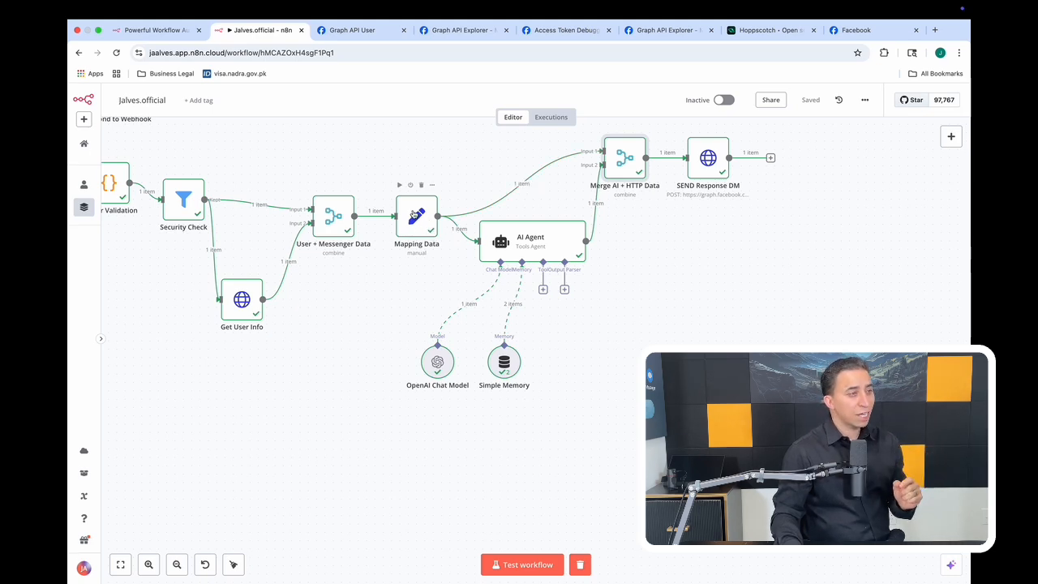
{"action": "double_click", "coordinate": [416, 214]}
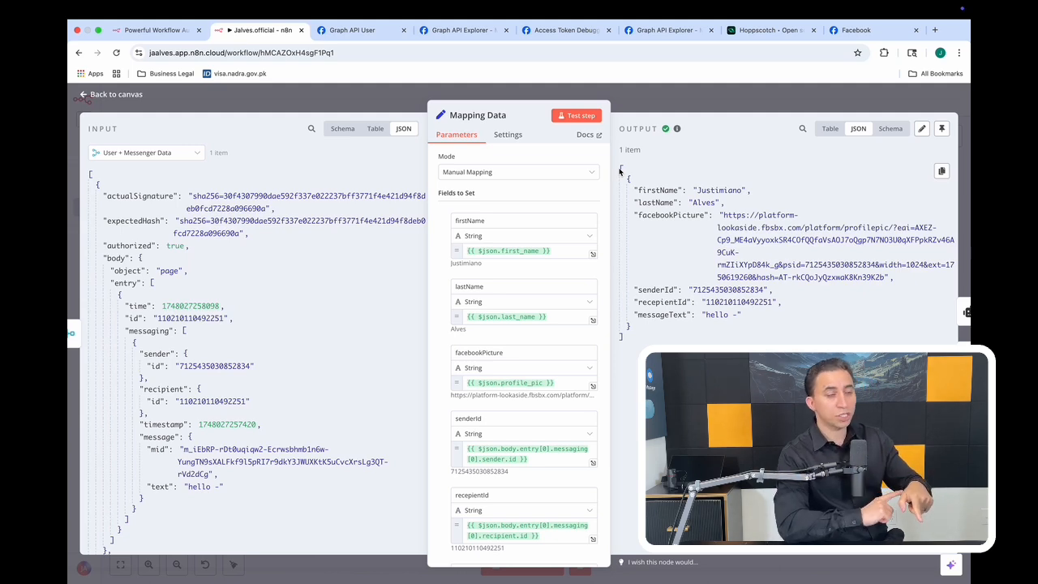
{"action": "left_click", "coordinate": [110, 94]}
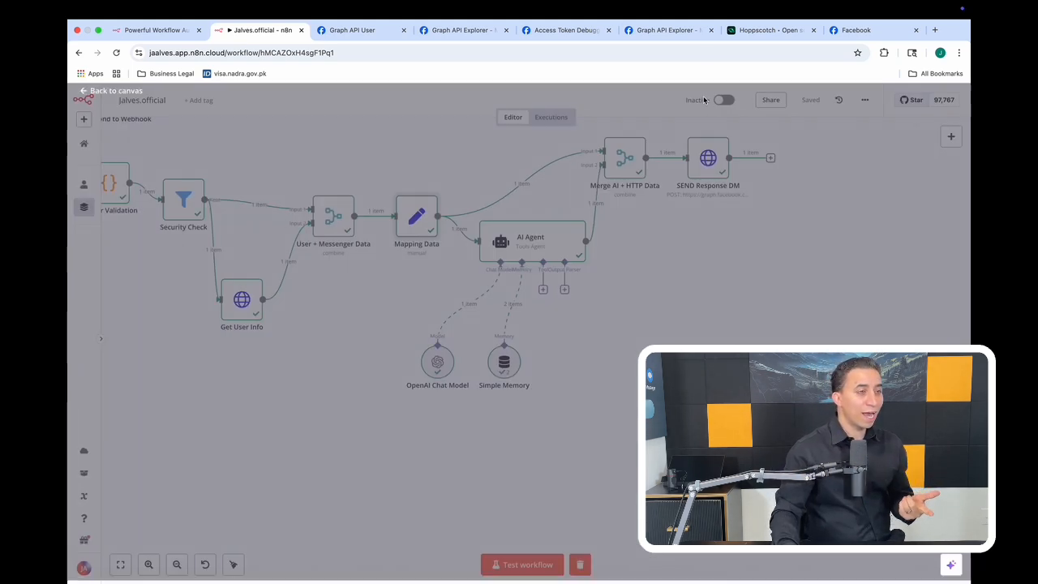
Revisit Merge AI + HTTP Data and AI Agent, then view the gpt-4o-mini OpenAI Chat Model.
{"action": "double_click", "coordinate": [624, 157]}
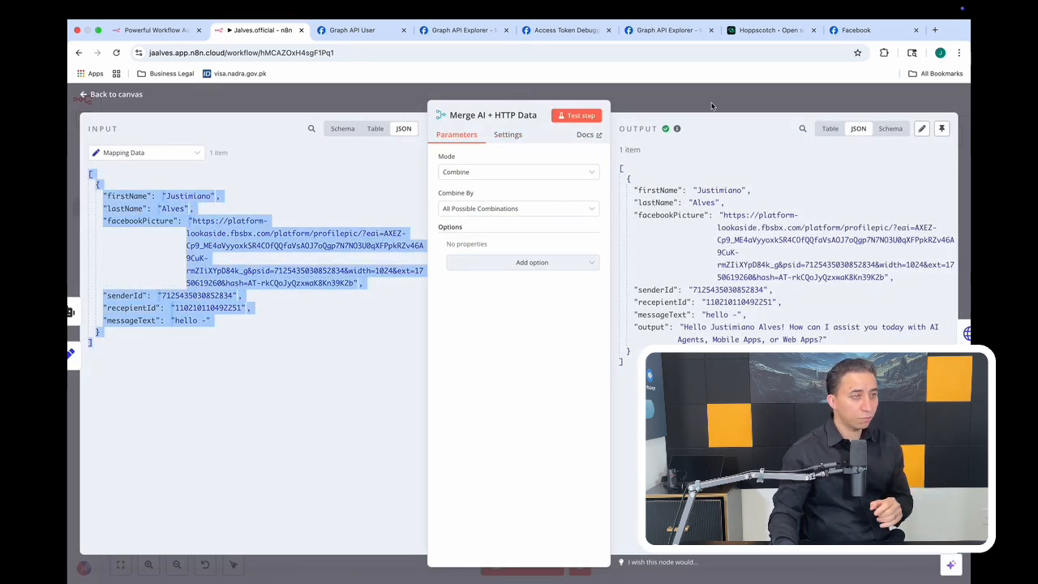
{"action": "left_click", "coordinate": [109, 94]}
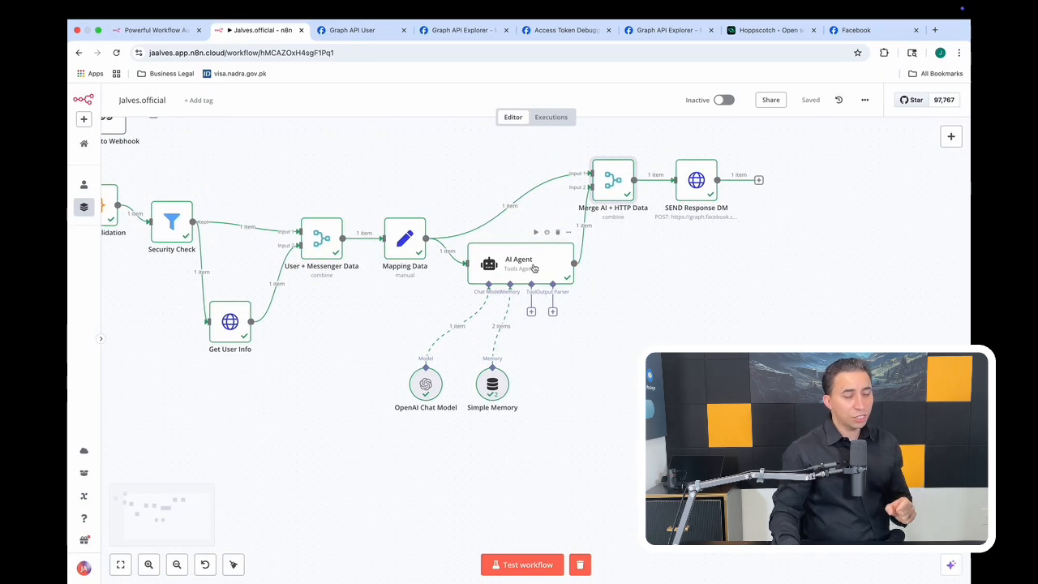
{"action": "double_click", "coordinate": [519, 263]}
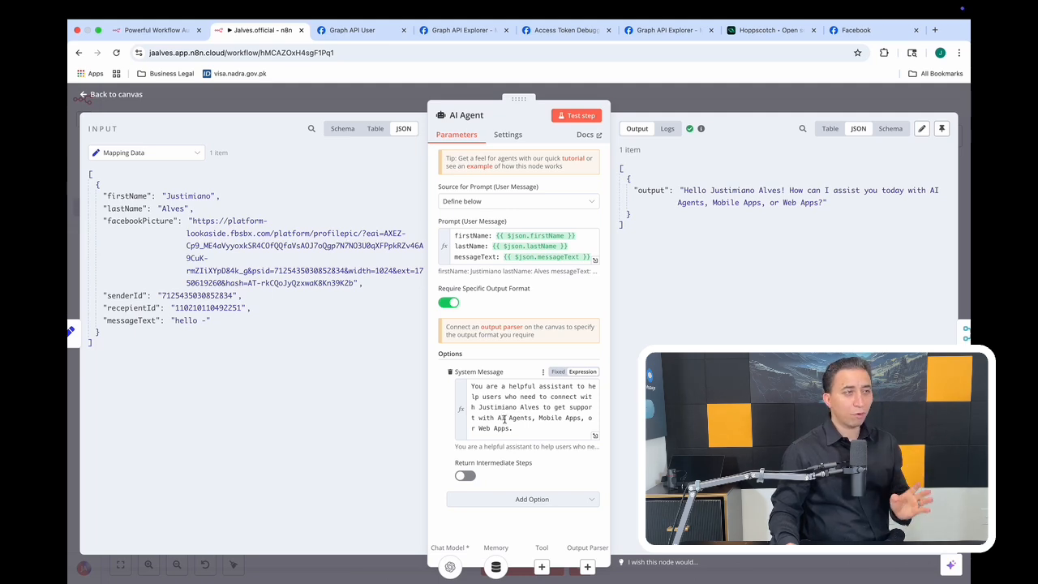
{"action": "left_click", "coordinate": [109, 94]}
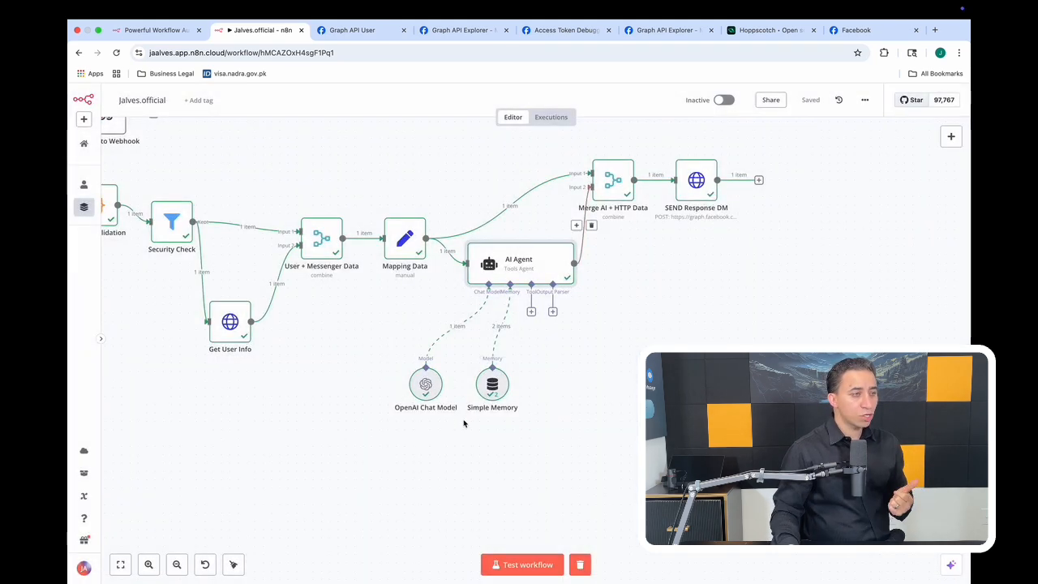
{"action": "double_click", "coordinate": [492, 384]}
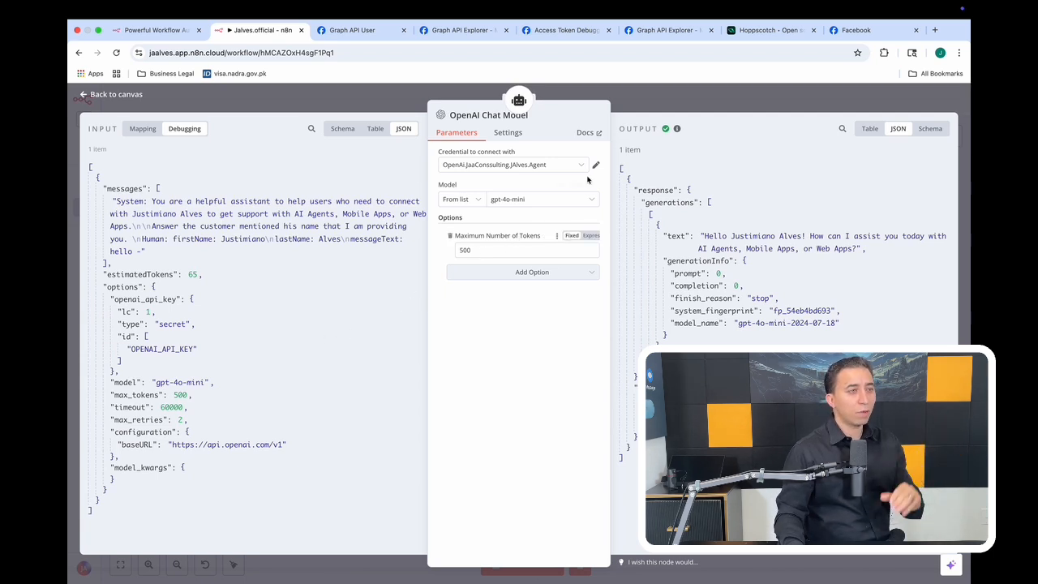
{"action": "left_click", "coordinate": [109, 94]}
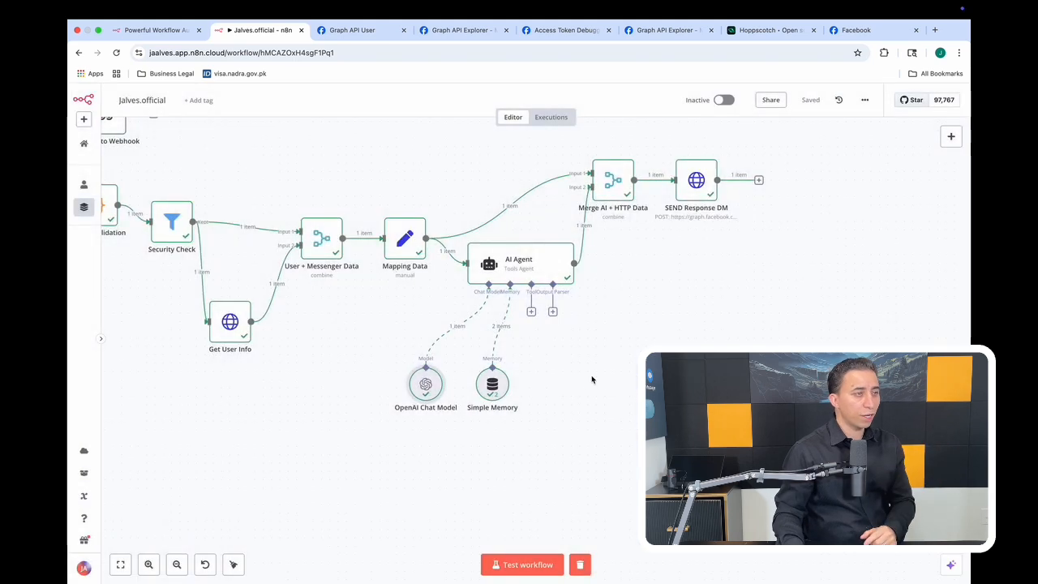
{"action": "mouse_move", "coordinate": [587, 374]}
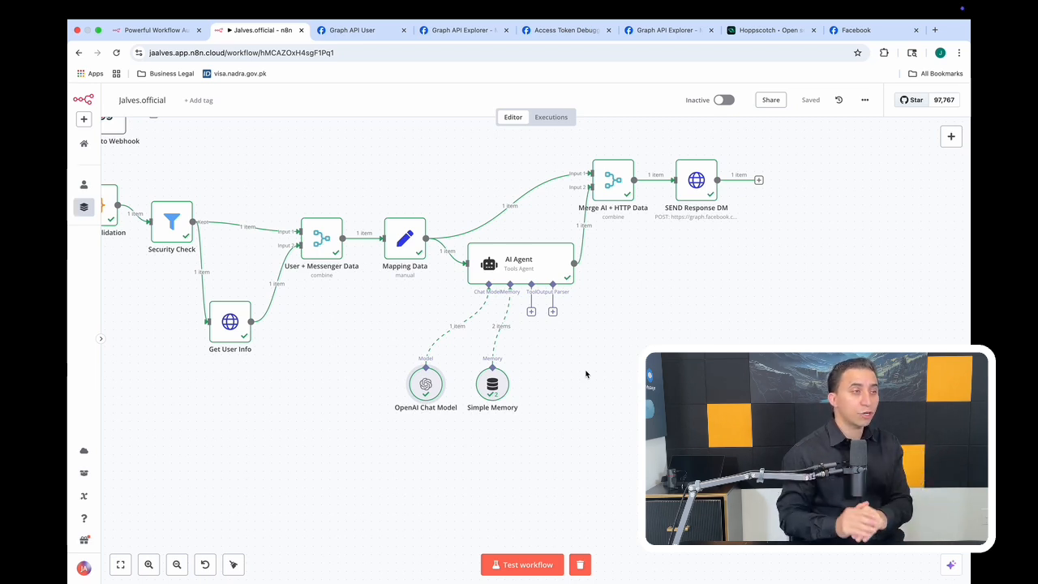
{"action": "mouse_move", "coordinate": [634, 318]}
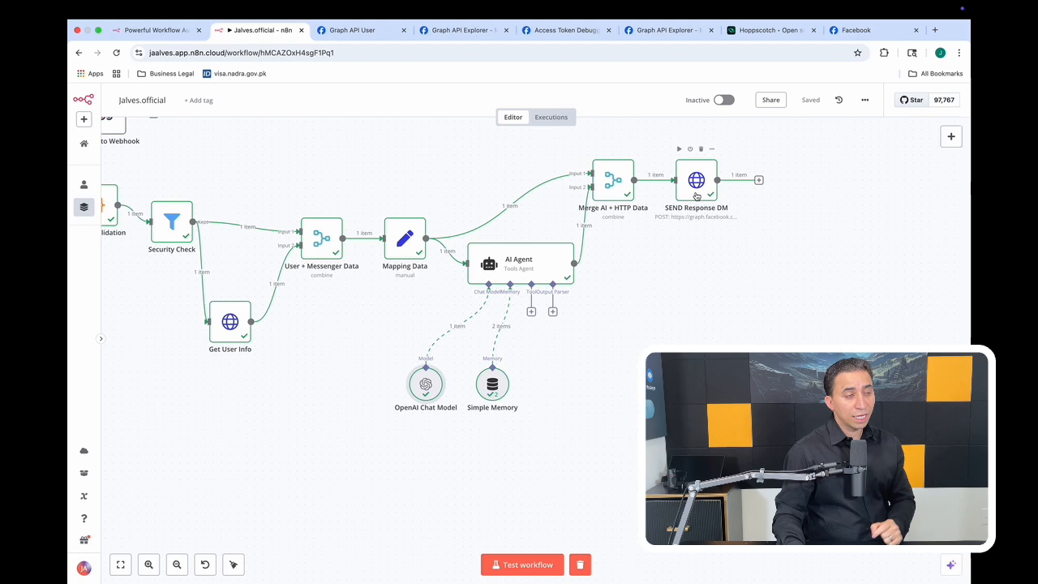
Open SEND Response DM to see its Facebook messages POST and returned message_id.
{"action": "double_click", "coordinate": [696, 180]}
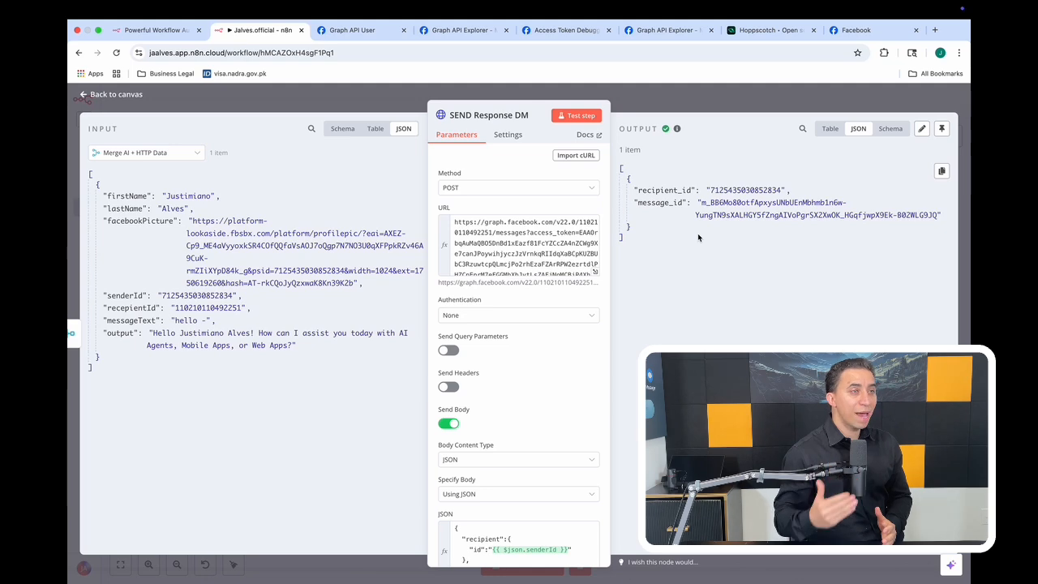
Set Hoppscotch's Send Message request to the JALVES.OFFICAL environment.
{"action": "left_click", "coordinate": [769, 30]}
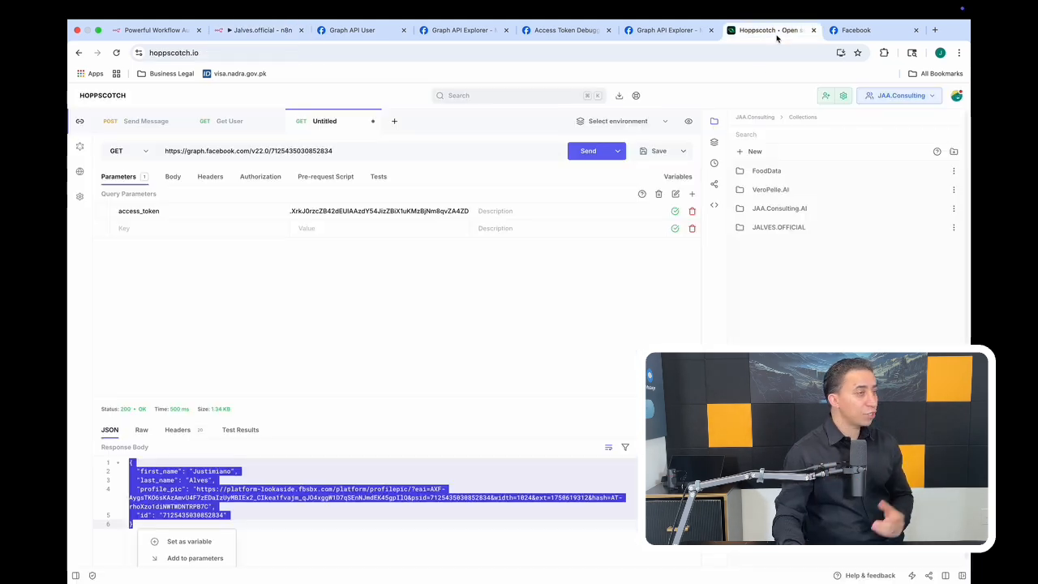
{"action": "left_click", "coordinate": [146, 121]}
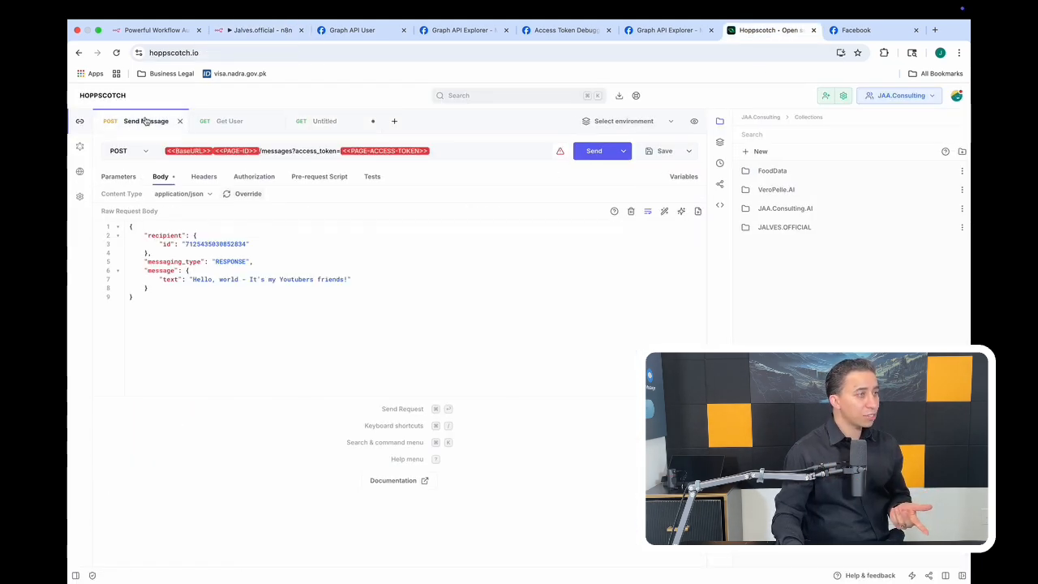
{"action": "mouse_move", "coordinate": [628, 121]}
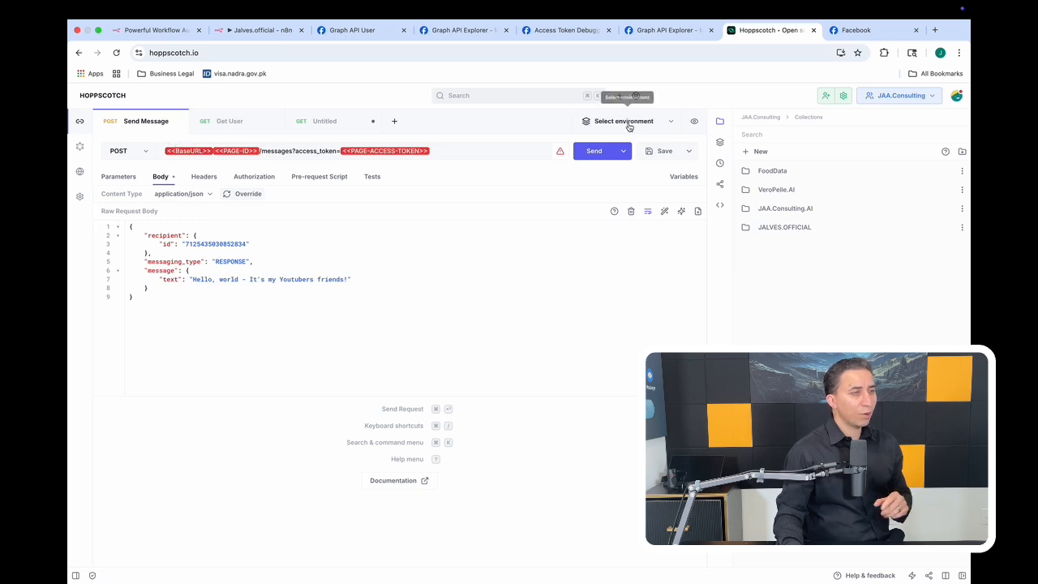
{"action": "left_click", "coordinate": [625, 121]}
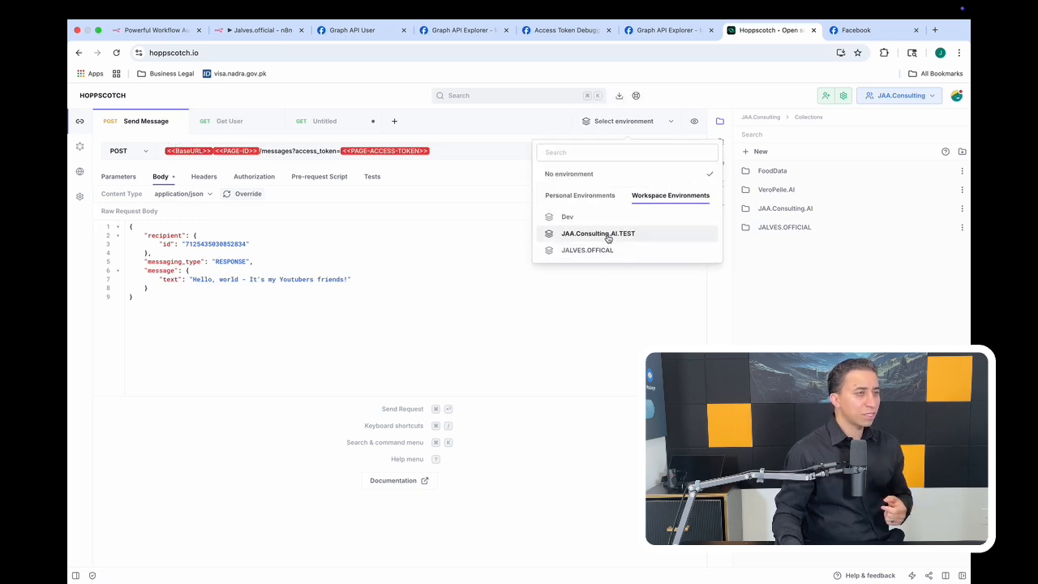
{"action": "left_click", "coordinate": [598, 233]}
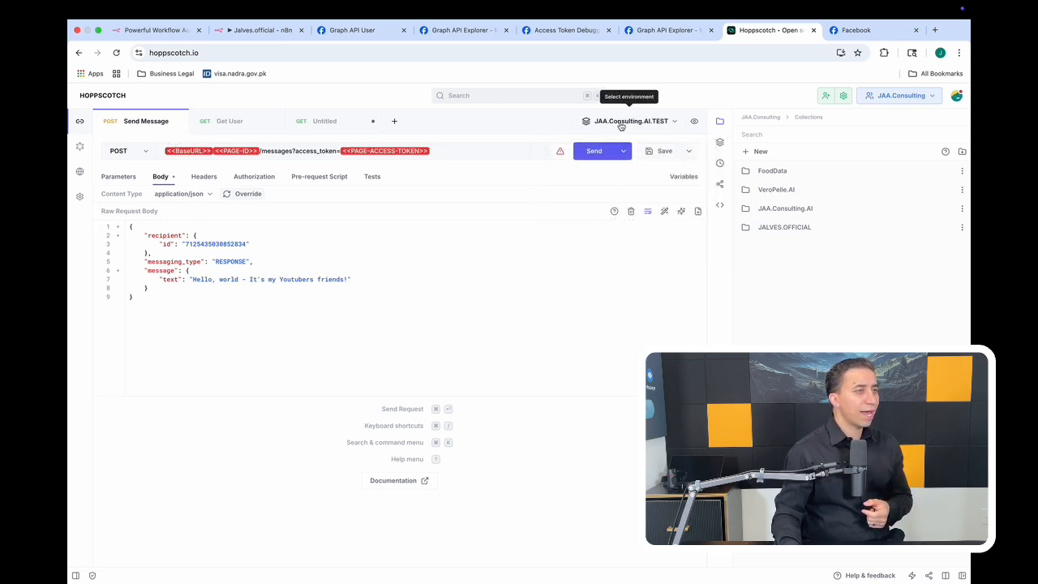
{"action": "left_click", "coordinate": [631, 121]}
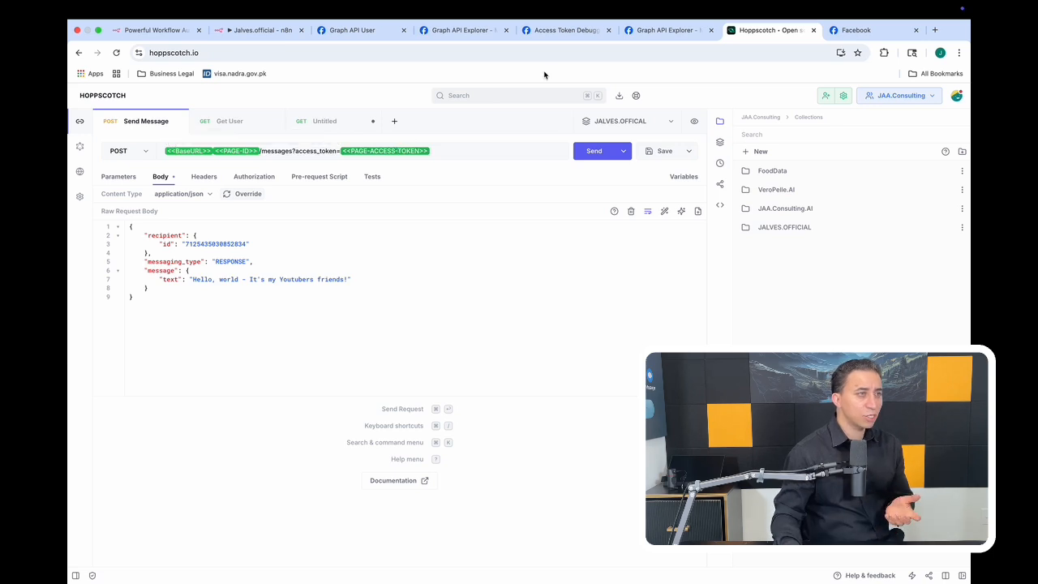
{"action": "left_click", "coordinate": [665, 30]}
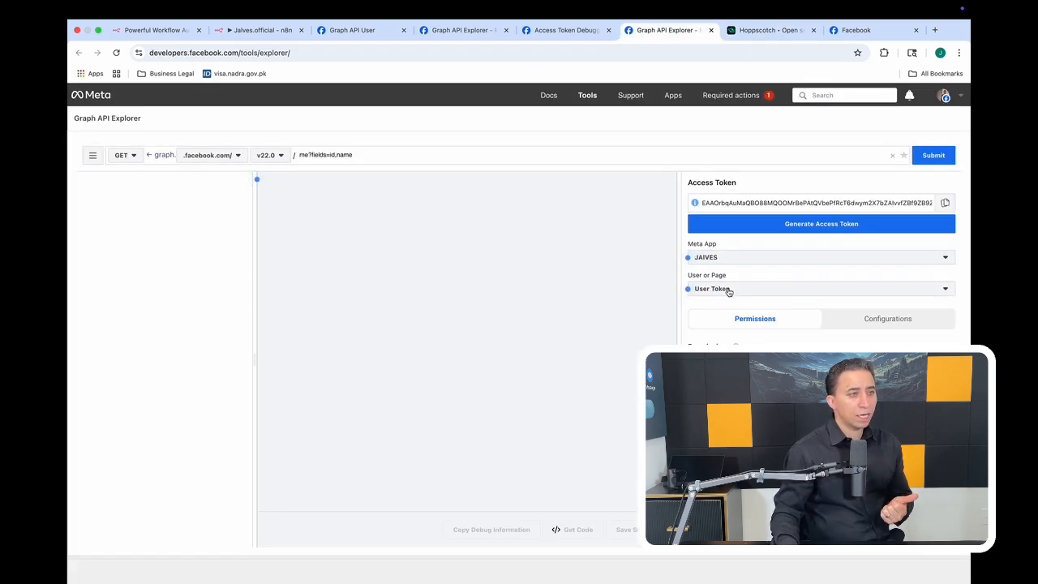
List page access tokens in Graph API Explorer, then return to n8n's request URL expression.
{"action": "left_click", "coordinate": [819, 289]}
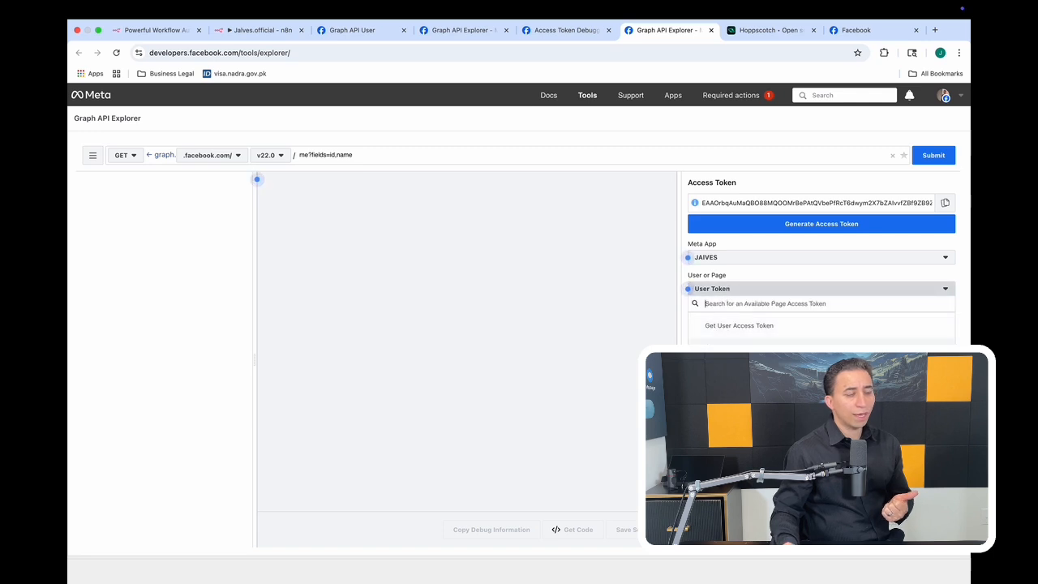
{"action": "scroll", "scroll_direction": "down", "scroll_amount": 3}
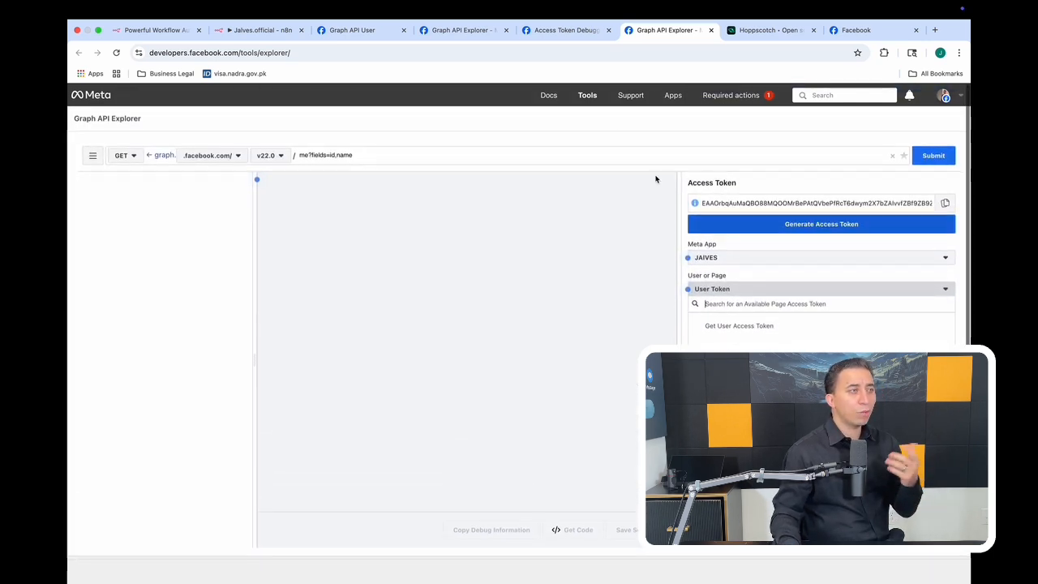
{"action": "left_click", "coordinate": [770, 30]}
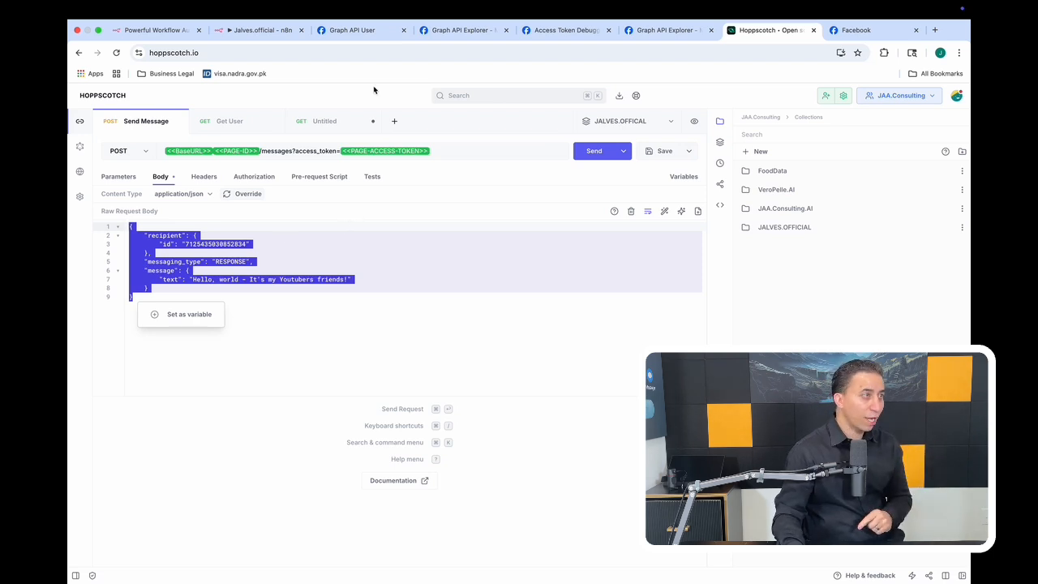
{"action": "left_click", "coordinate": [260, 30]}
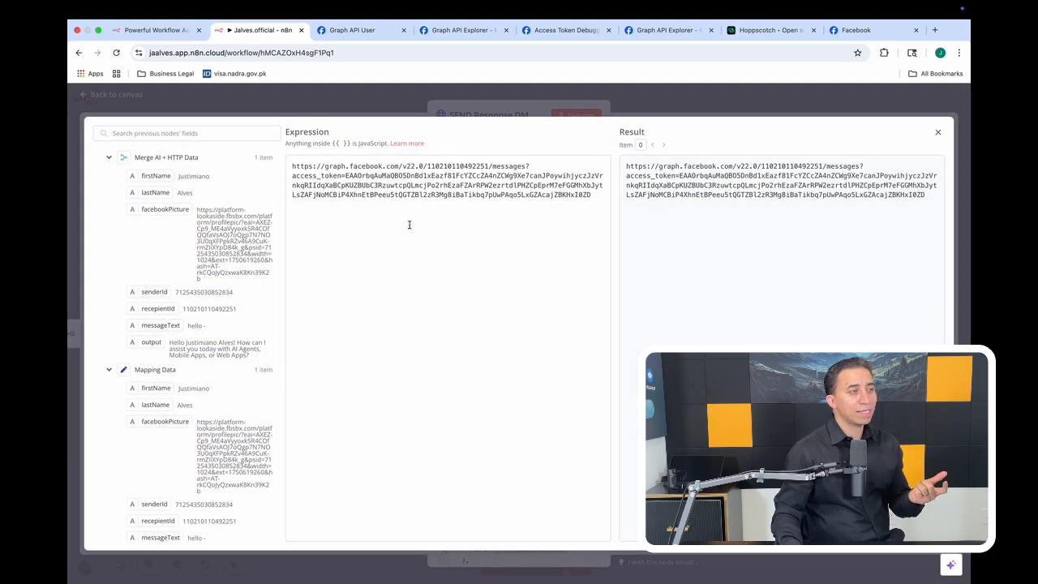
Highlight the Graph API v22.0 messages URL expression in SEND Response DM.
{"action": "triple_click", "coordinate": [446, 180]}
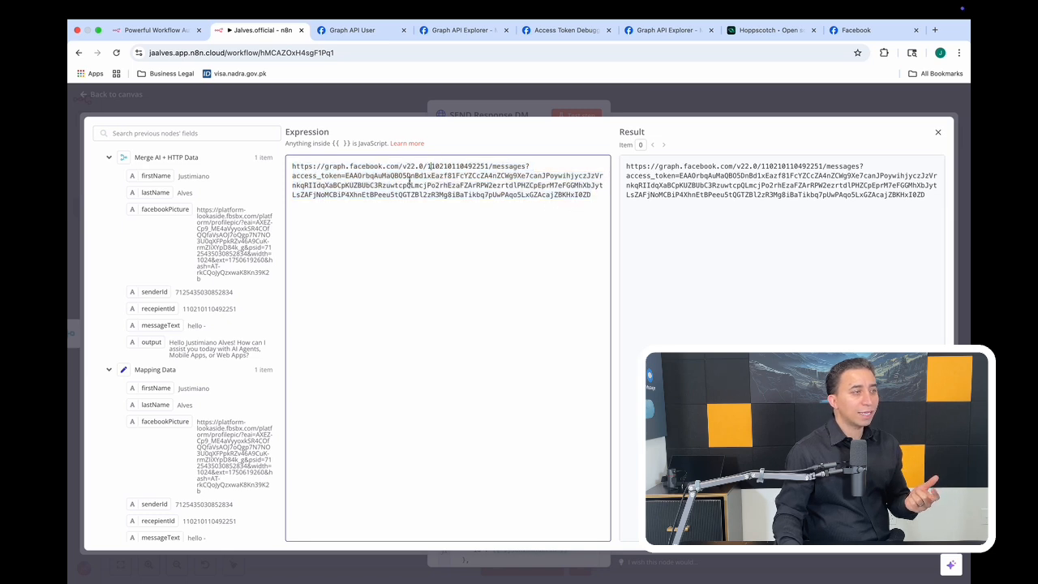
{"action": "left_click_drag", "start_coordinate": [345, 176], "coordinate": [590, 194]}
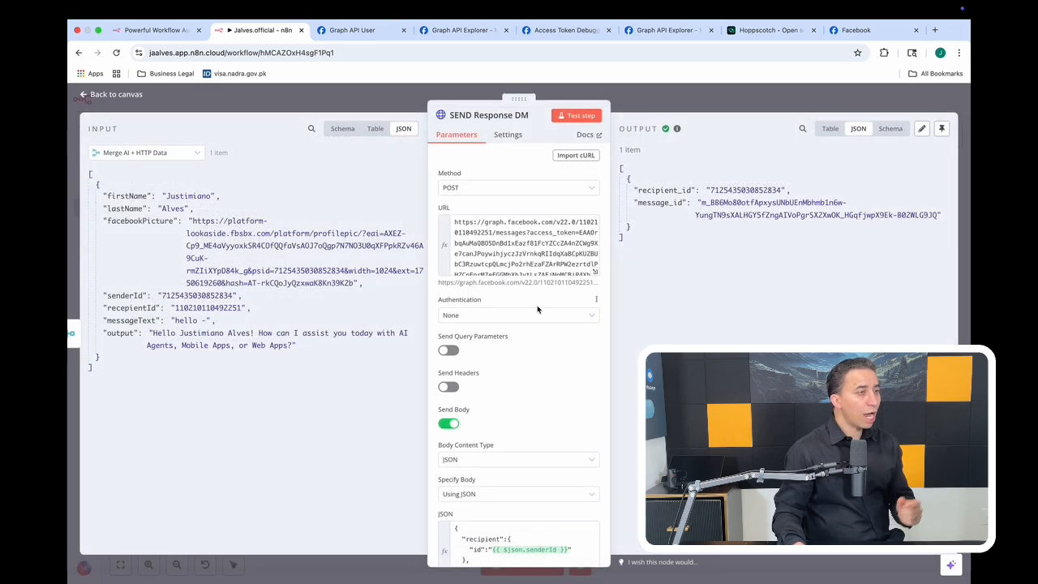
Scroll to the JSON body, then close SEND Response DM to the canvas.
{"action": "scroll", "scroll_direction": "down", "scroll_amount": 3}
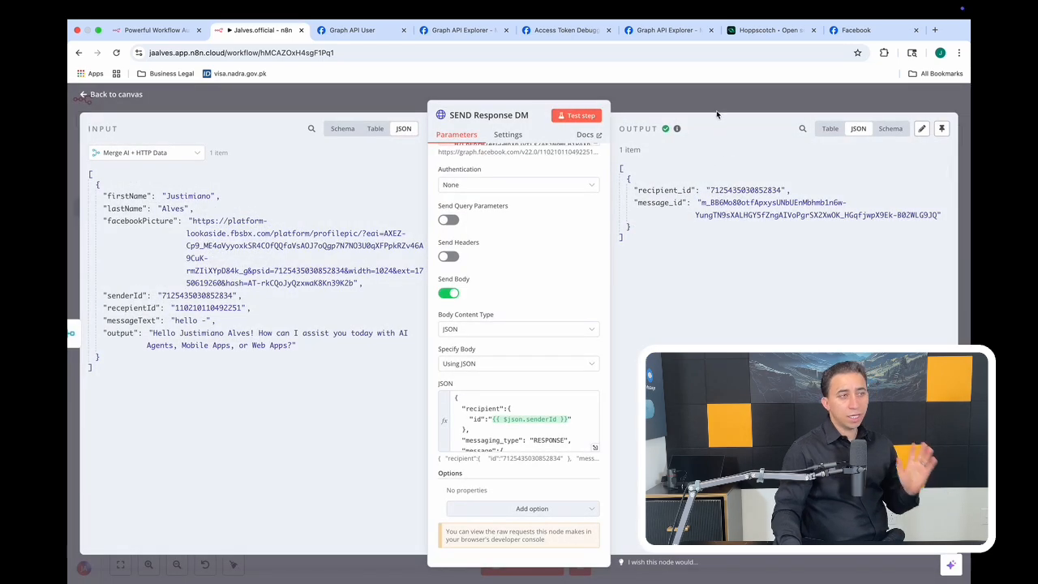
{"action": "left_click", "coordinate": [109, 94]}
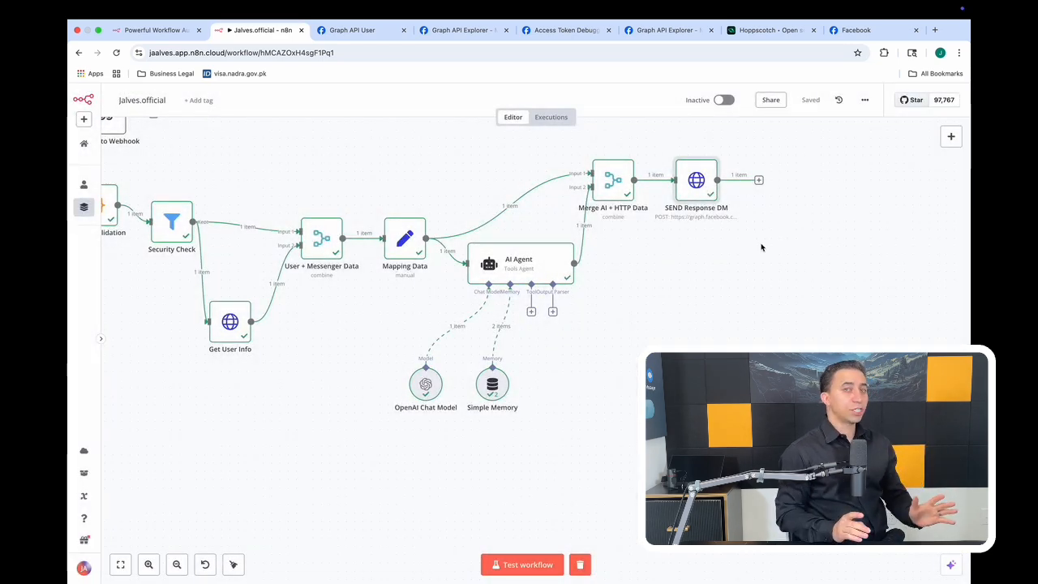